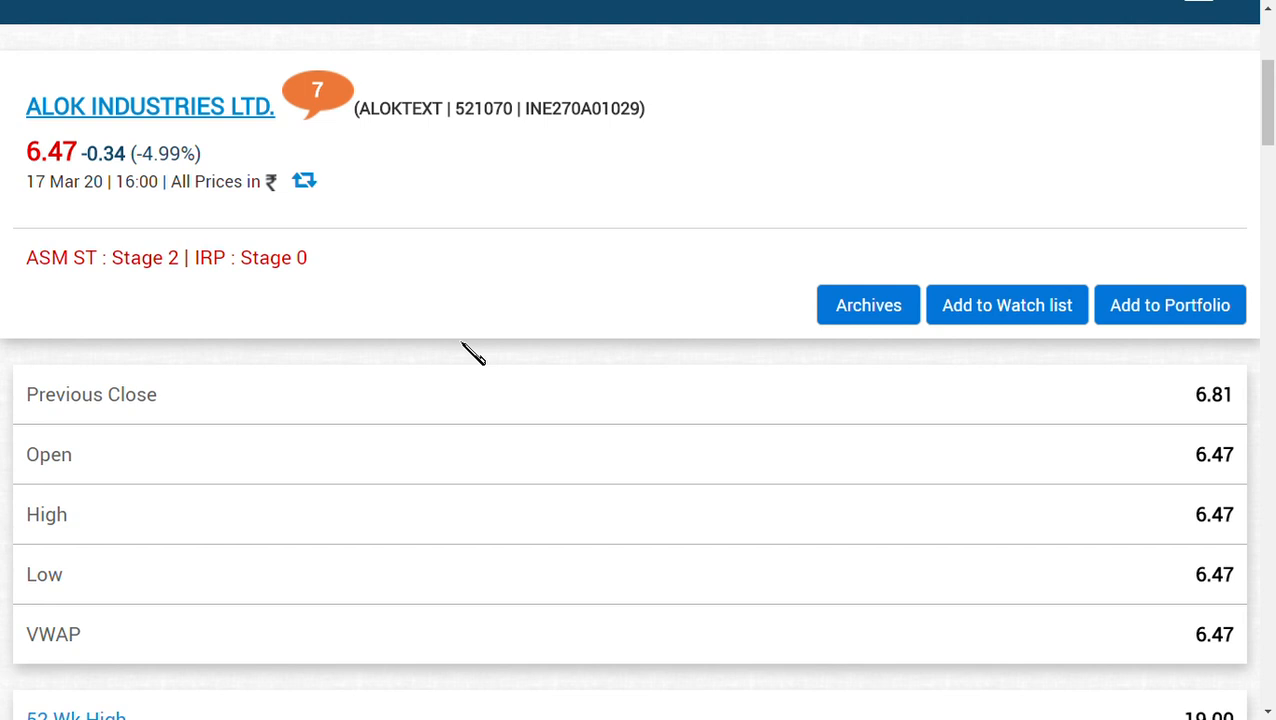
Step: Scroll through the Alok Industries price, market cap and valuation ratio tables
scroll("down", 3)
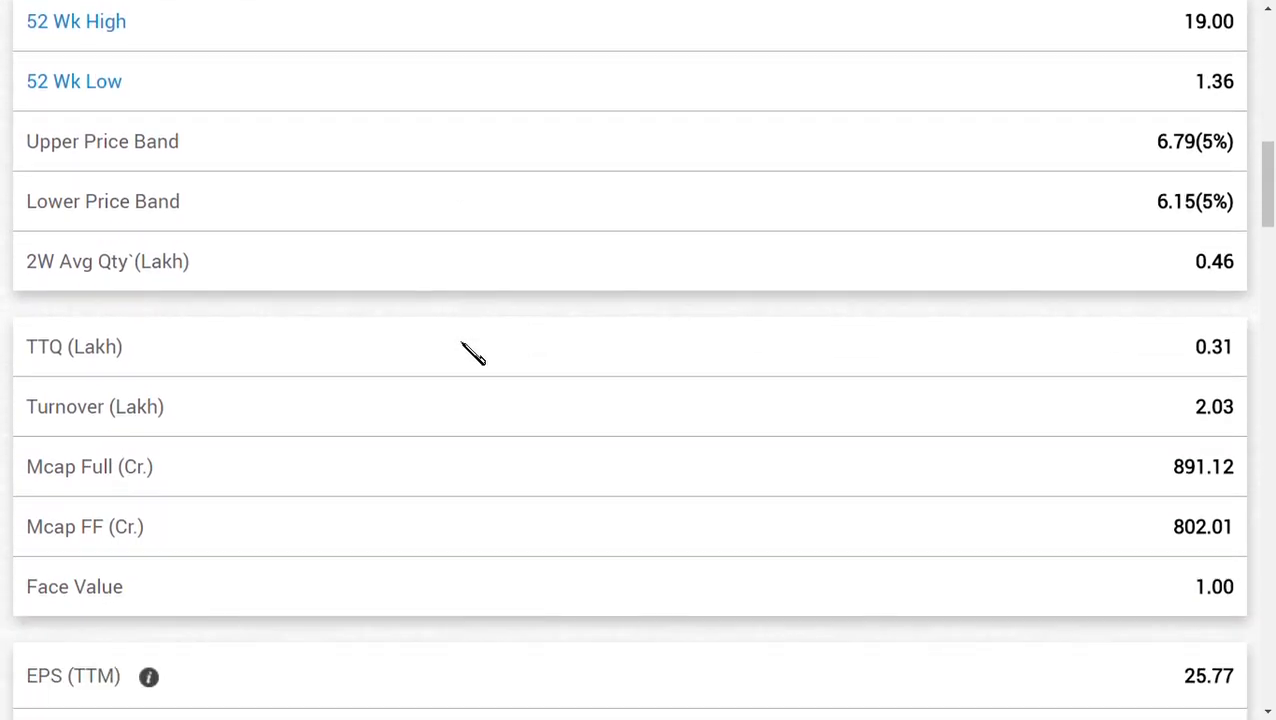
scroll("down", 3)
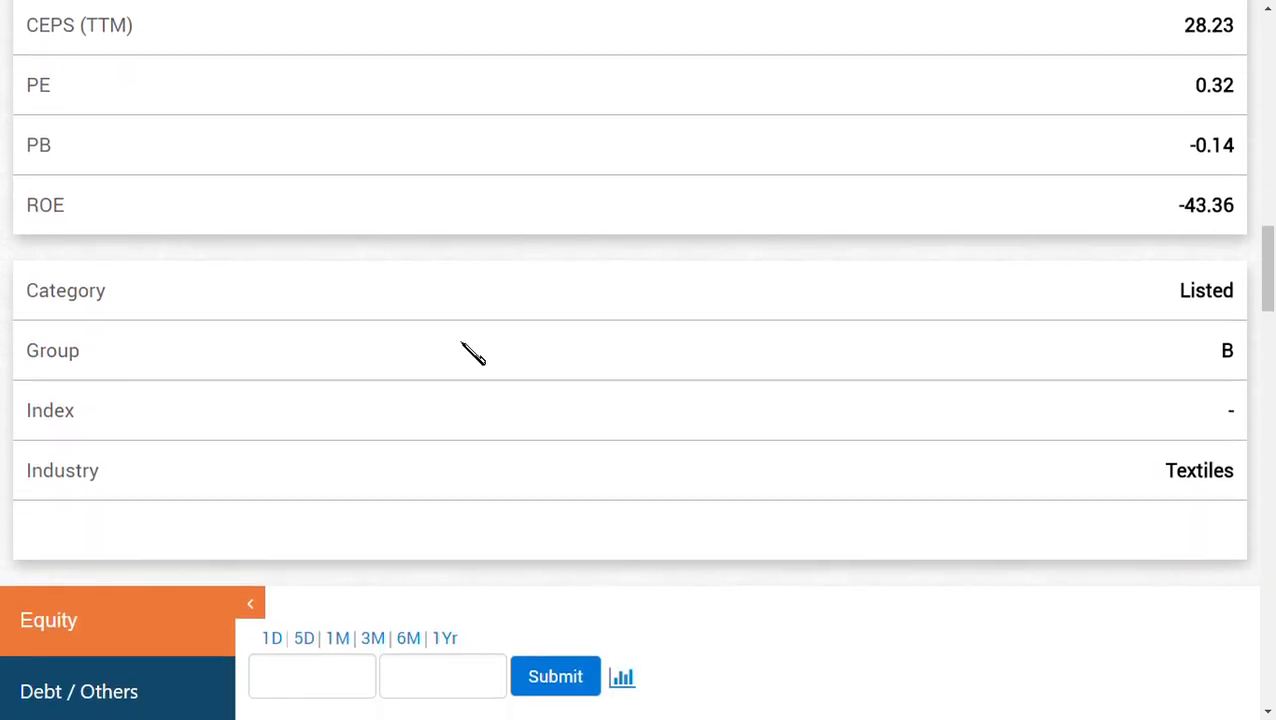
scroll("up", 3)
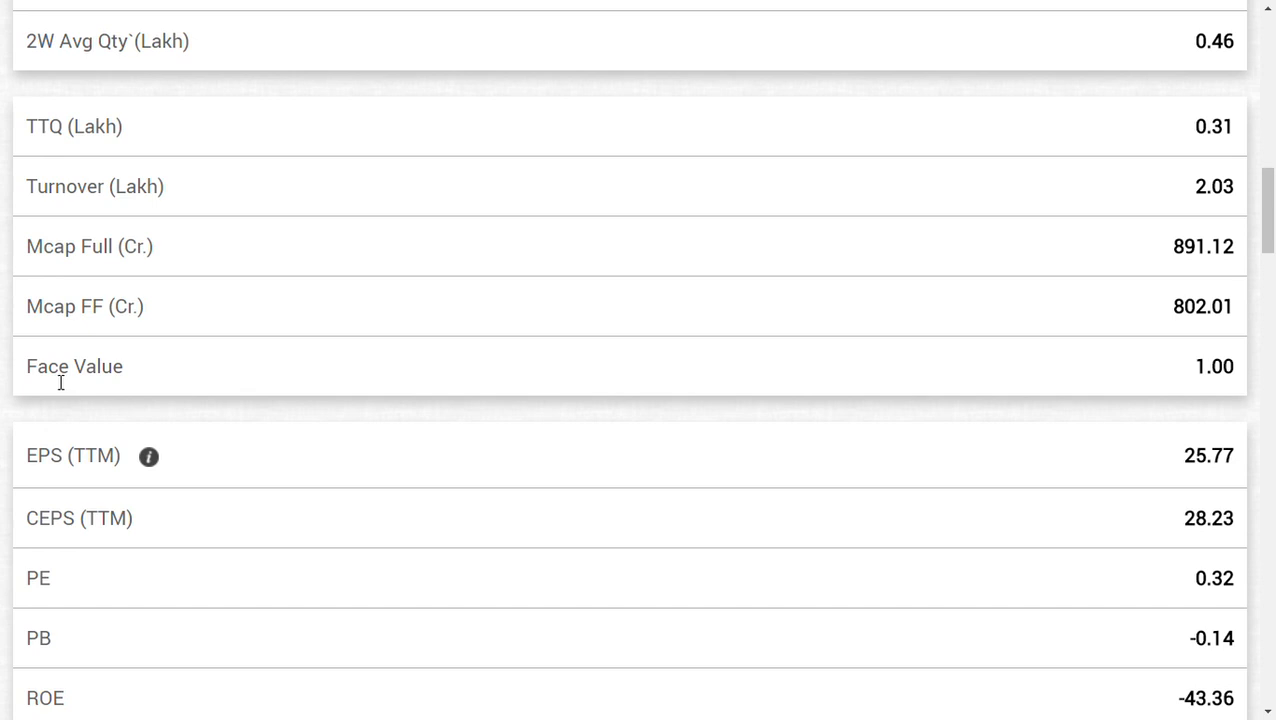
Step: Highlight the Face Value row showing 1.00, then return toward the chart
double_click(74, 366)
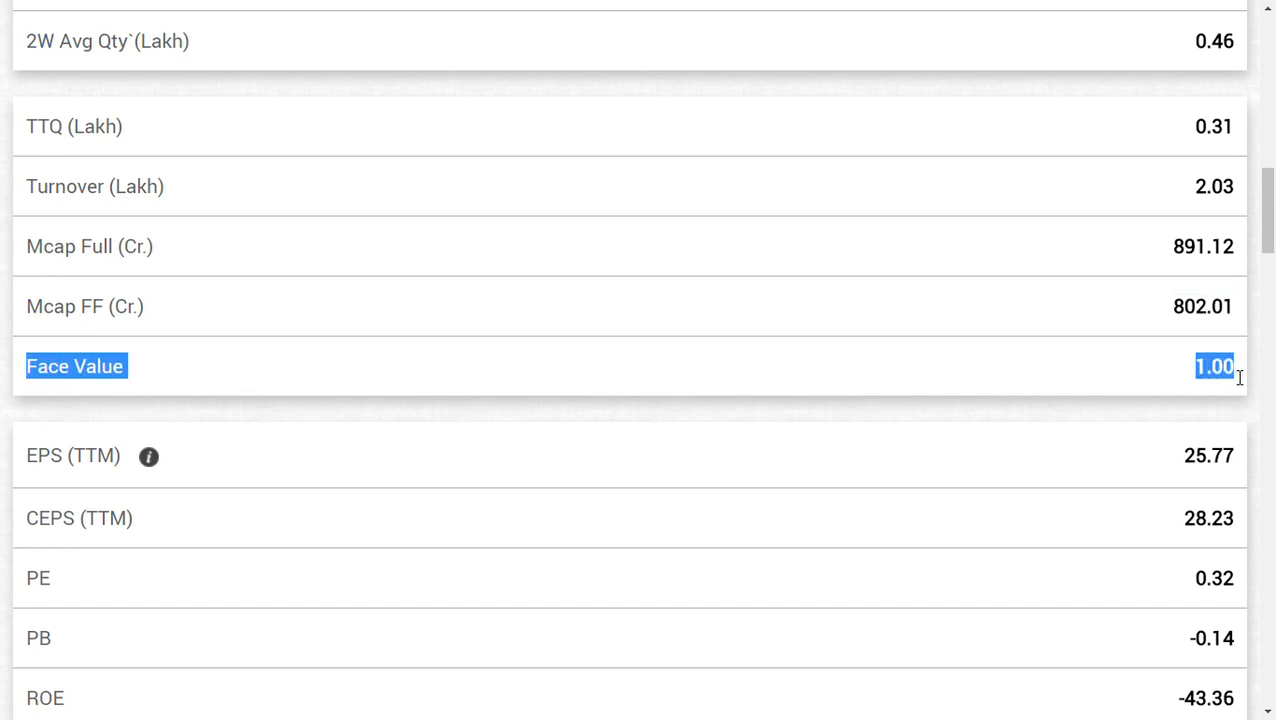
scroll("up", 3)
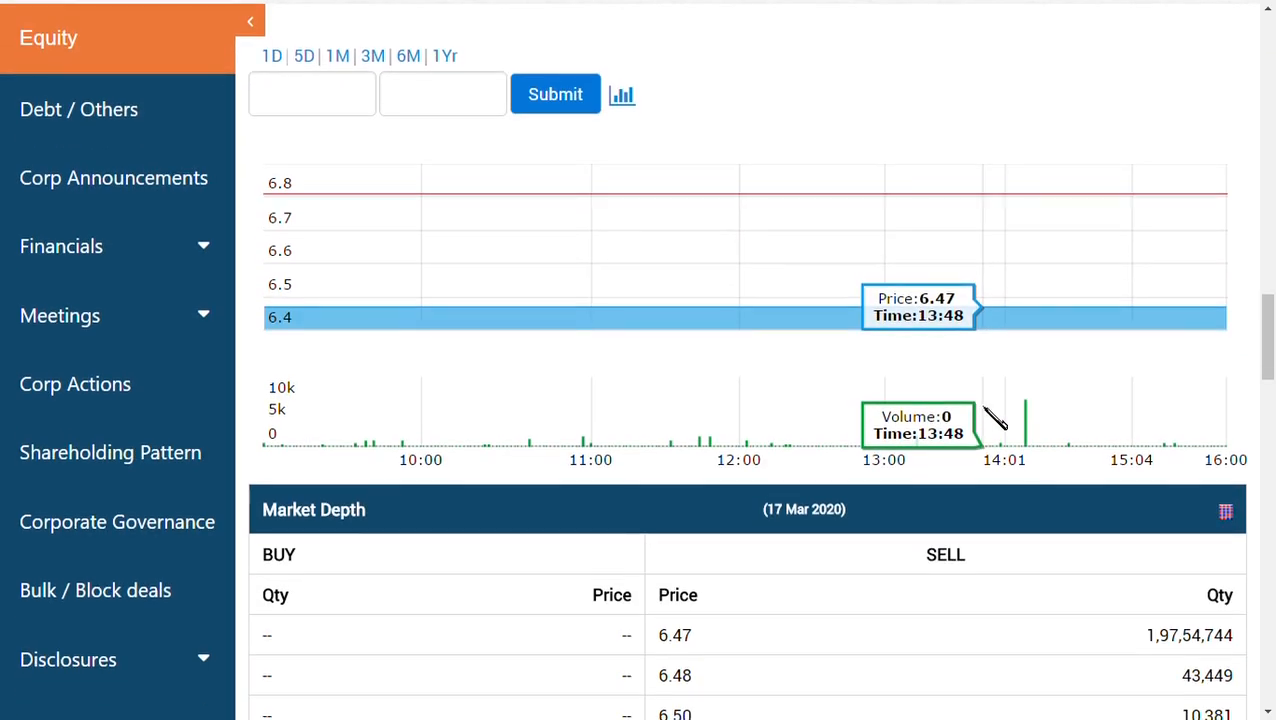
Step: Switch the price chart to 1M then 3M to reveal the Jan 30–Feb 19 jump from 3.32 to 18.05
left_click(338, 56)
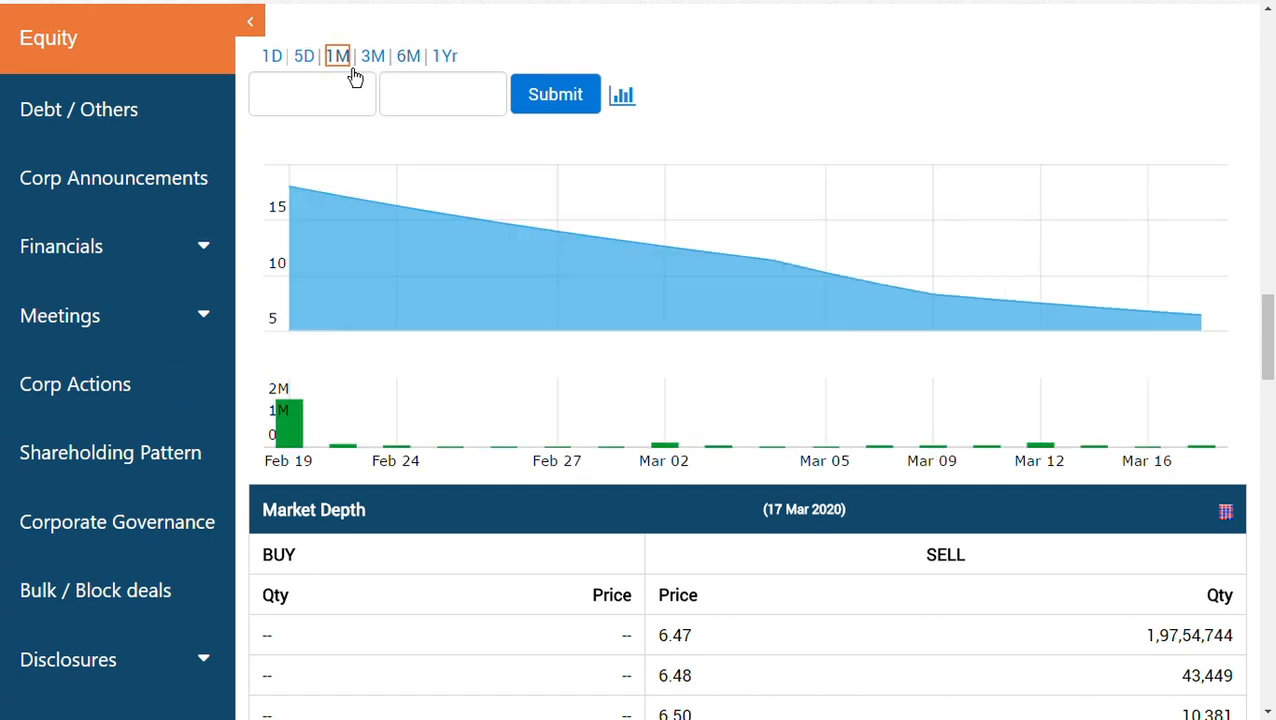
left_click(376, 56)
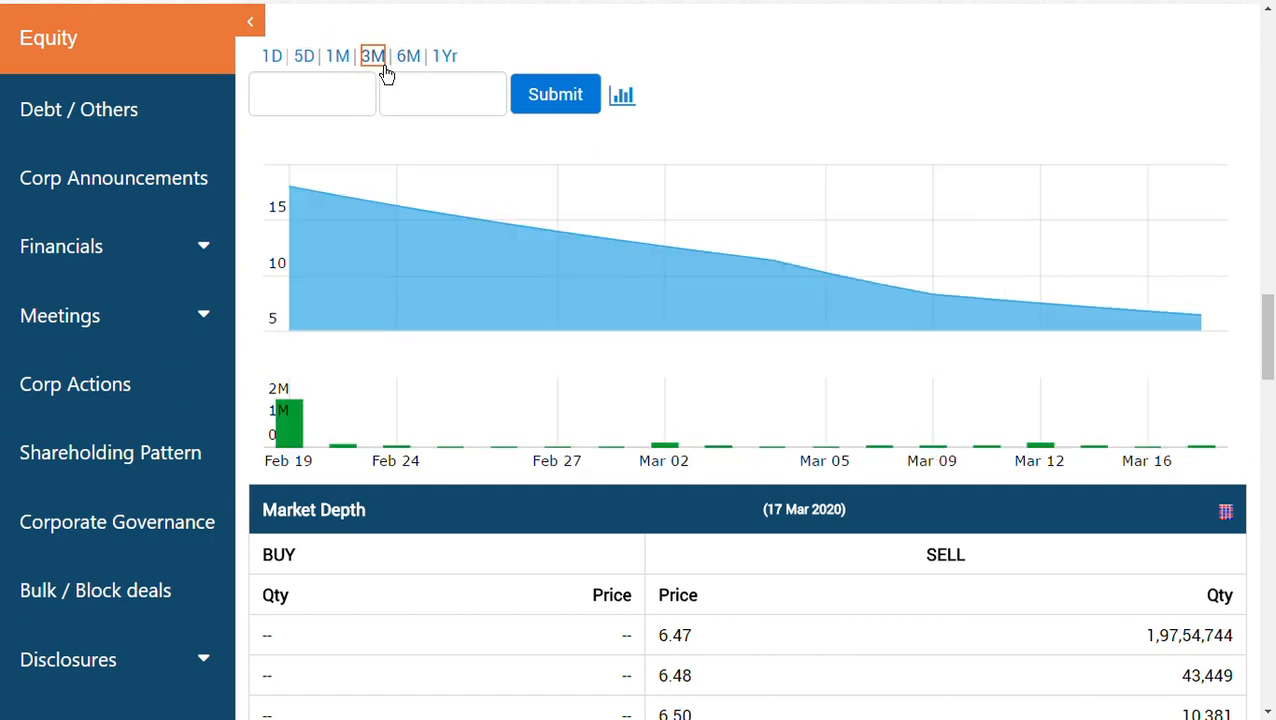
mouse_move(876, 320)
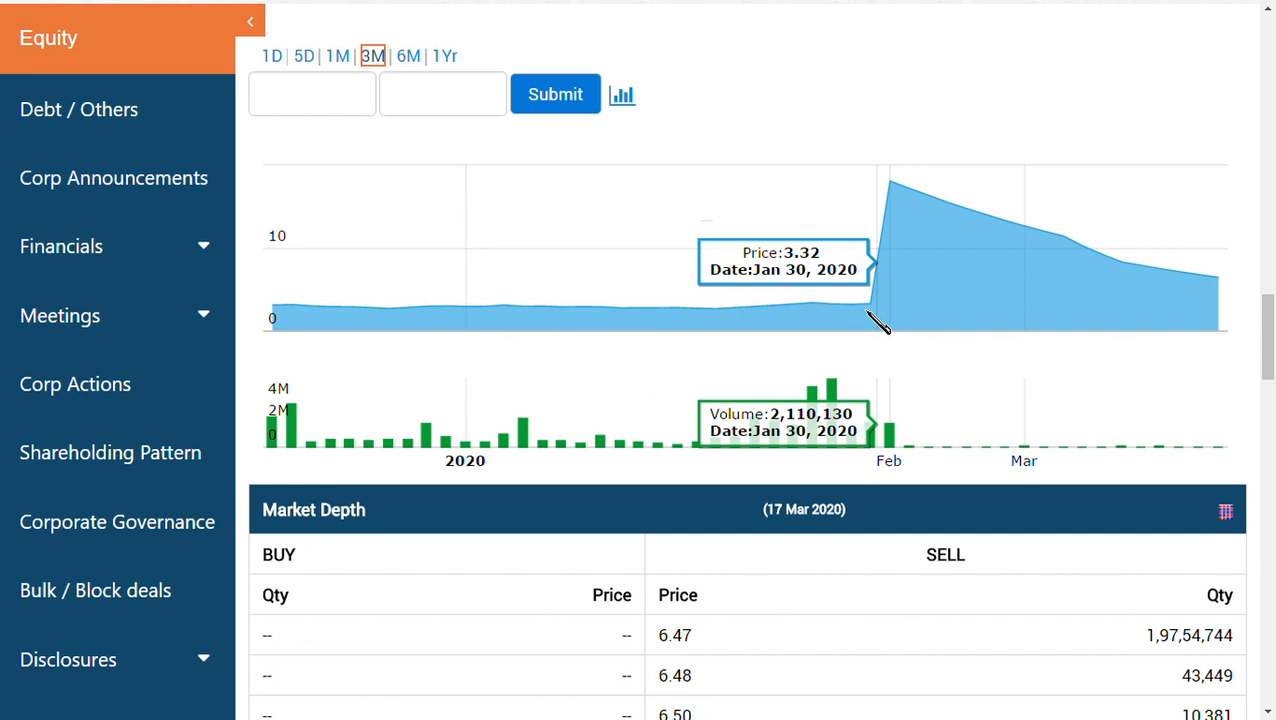
mouse_move(876, 318)
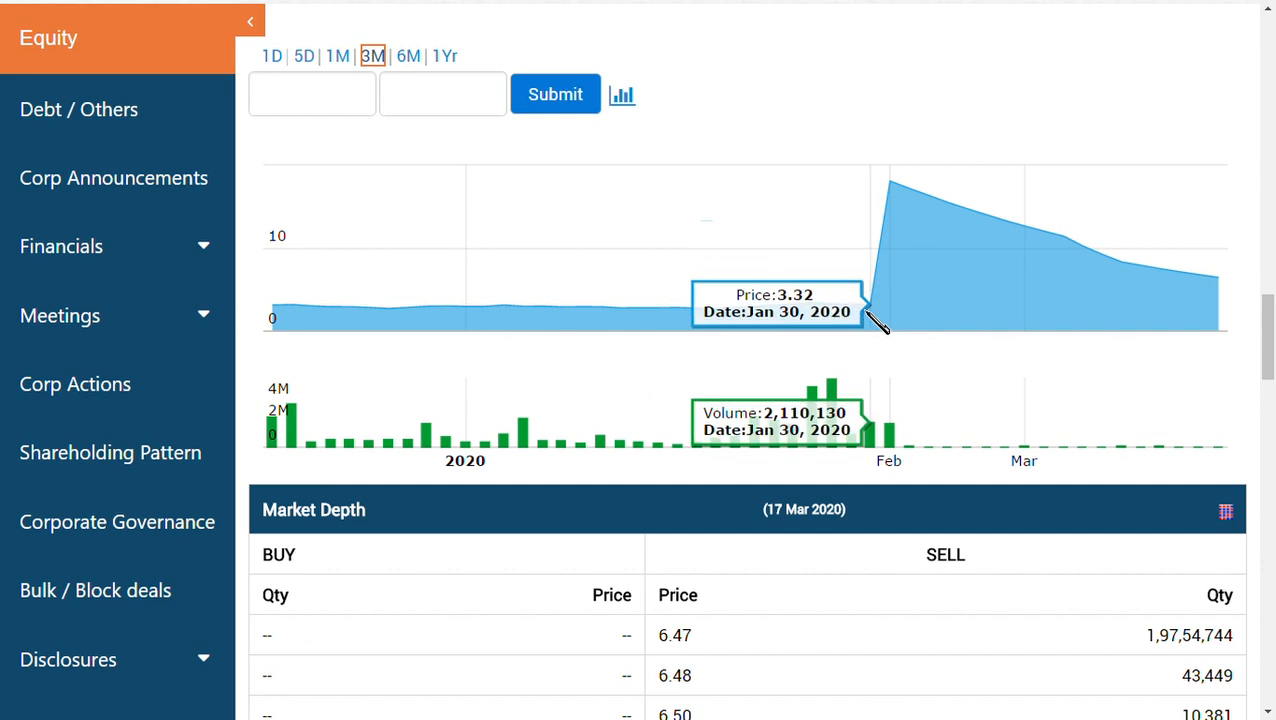
mouse_move(910, 210)
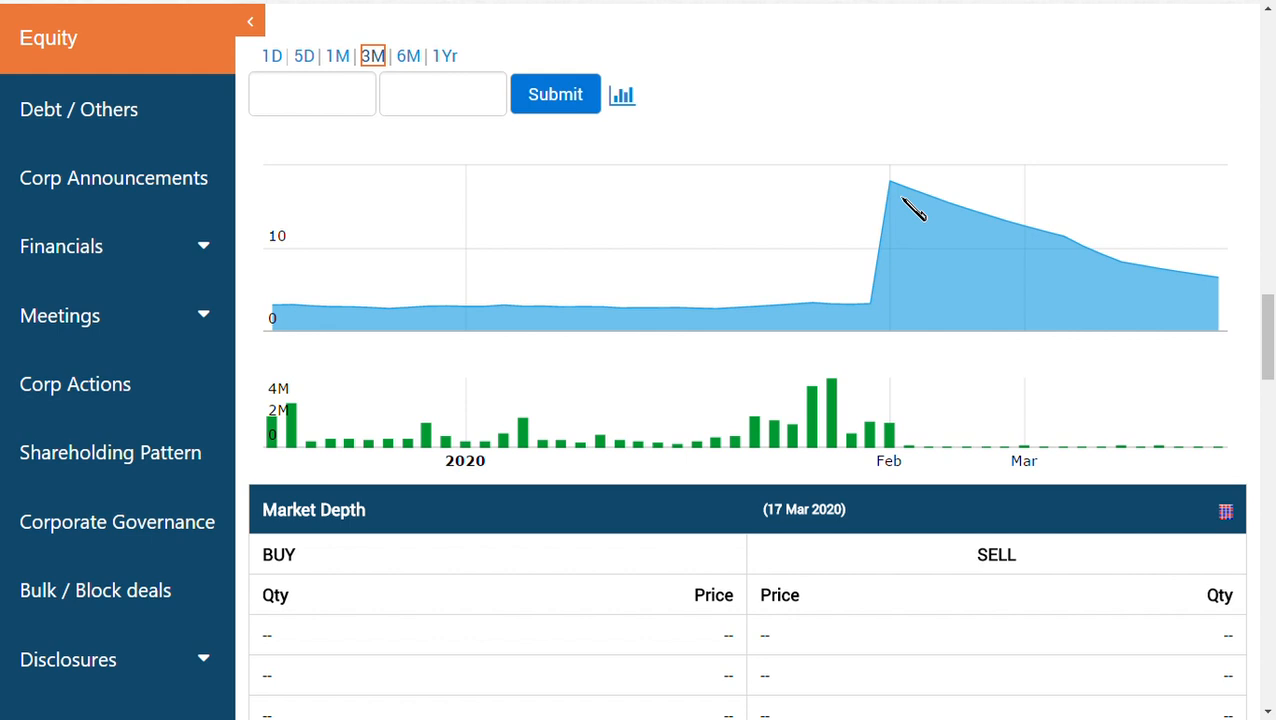
mouse_move(870, 320)
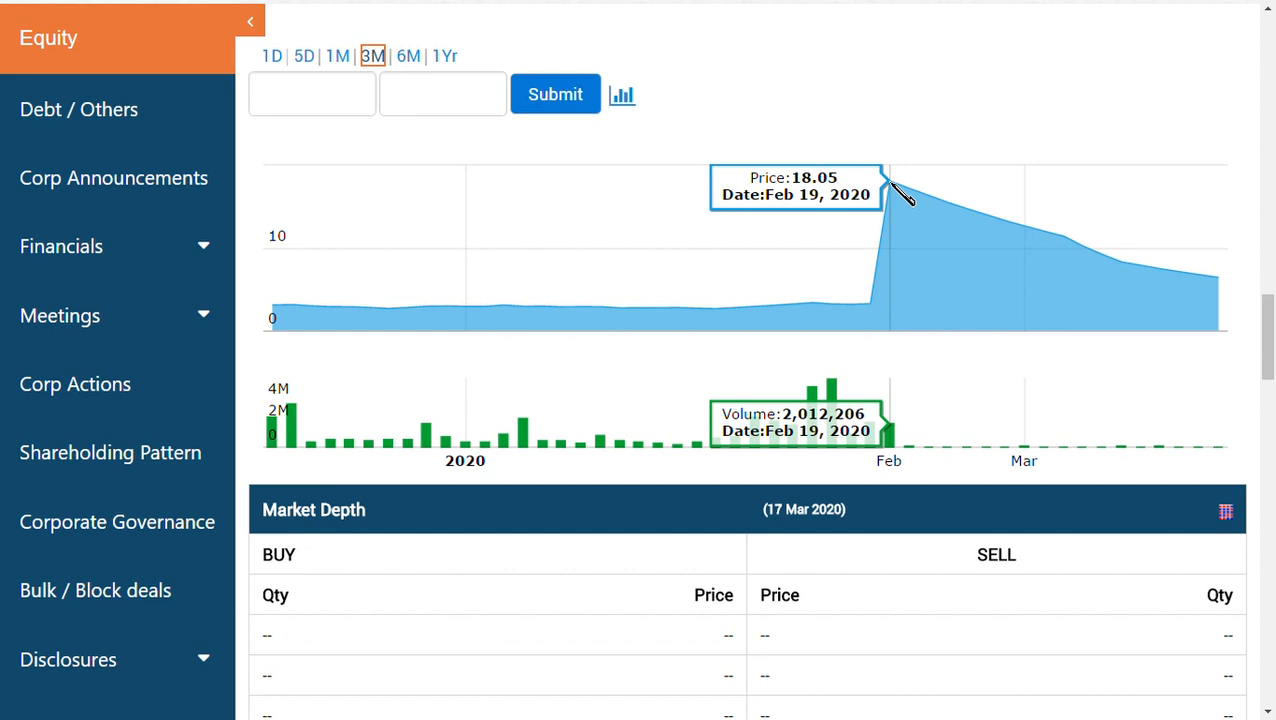
mouse_move(876, 270)
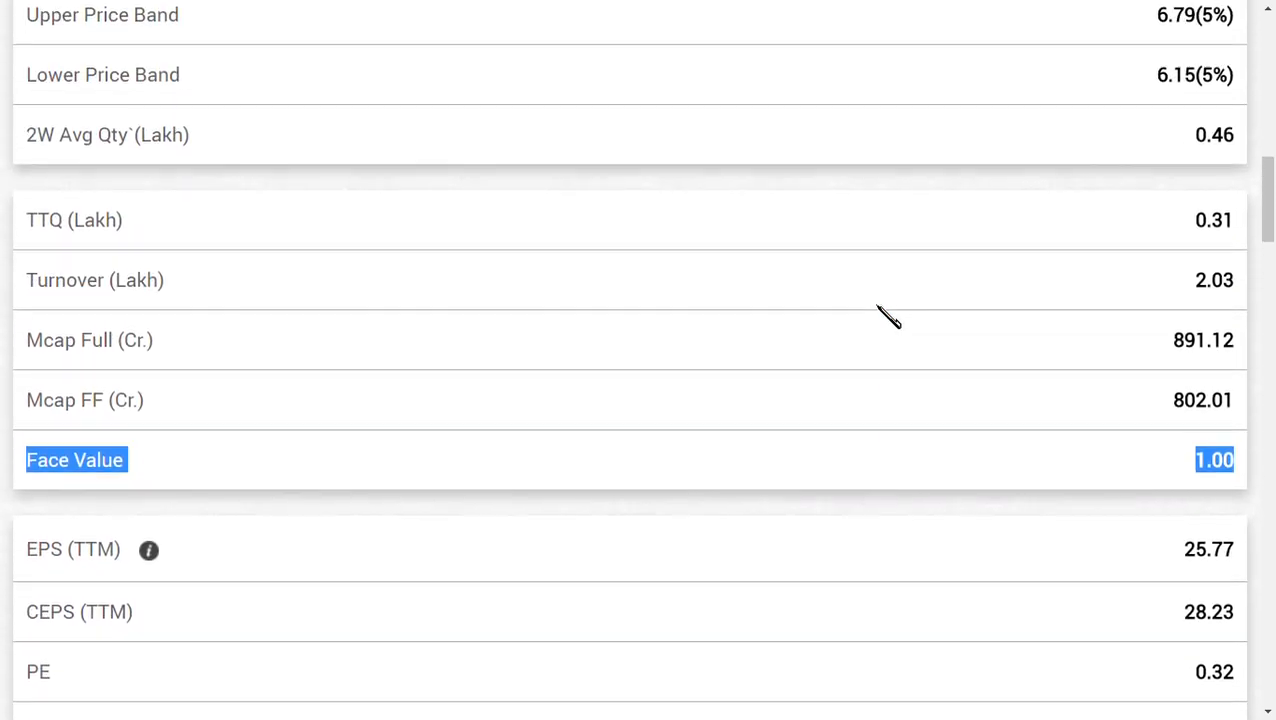
scroll("up", 3)
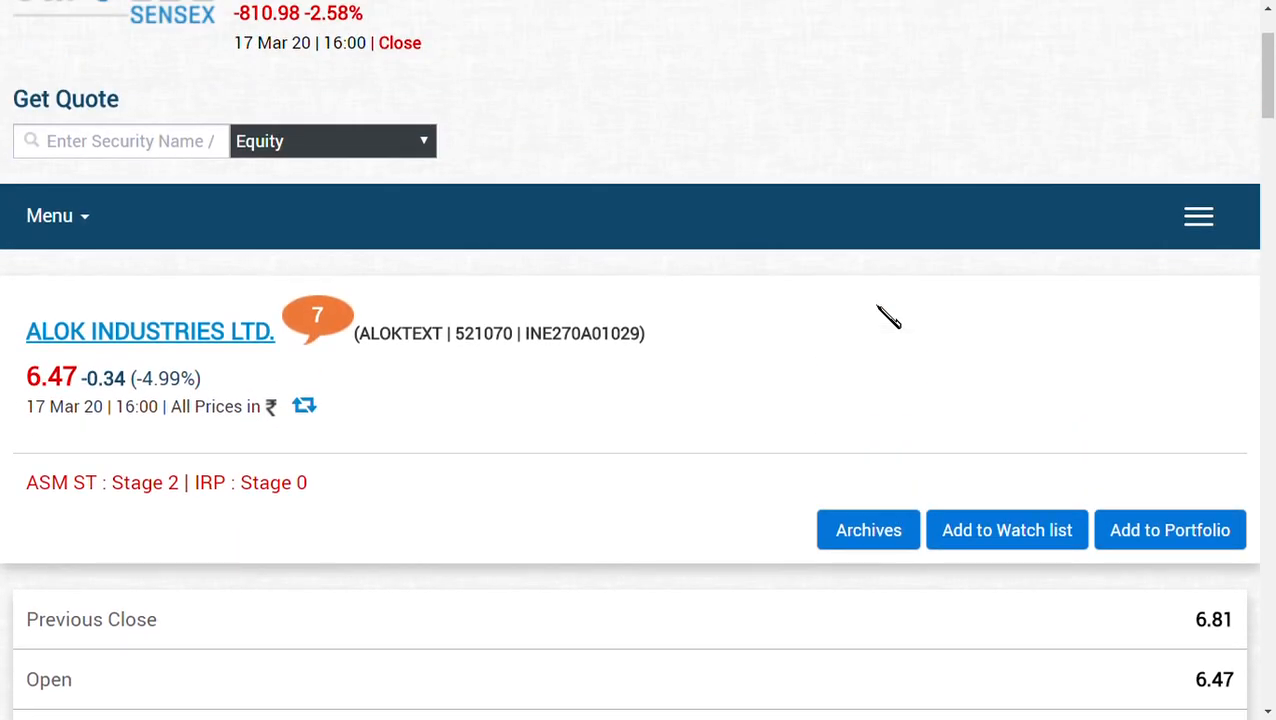